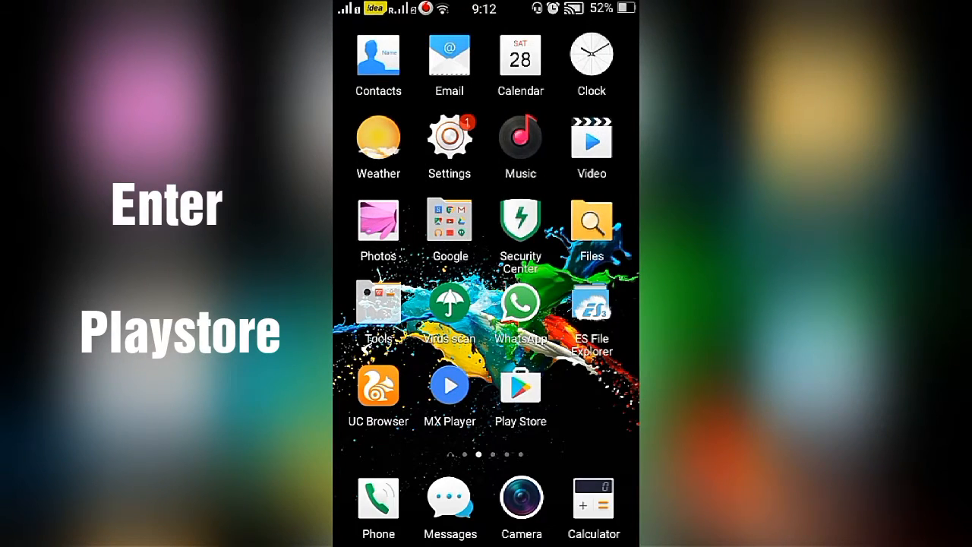
Search the Play Store for 'para' and open the Parallel Space - Multi Accounts listing
left_click(520, 385)
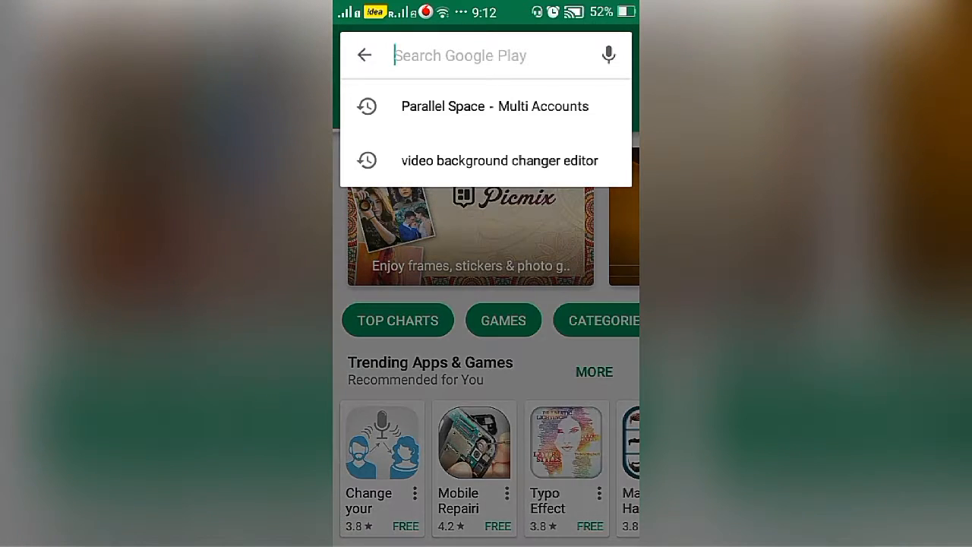
left_click(471, 55)
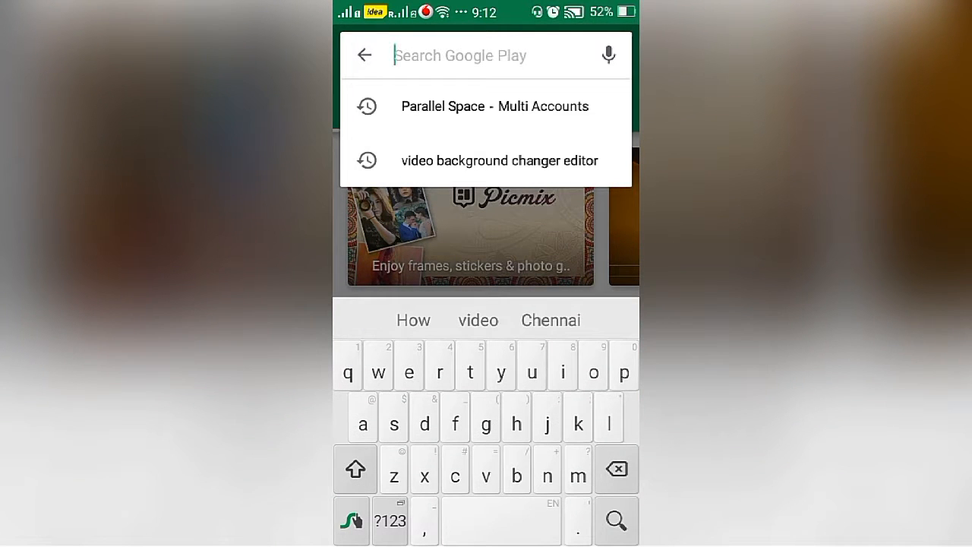
type("parallel")
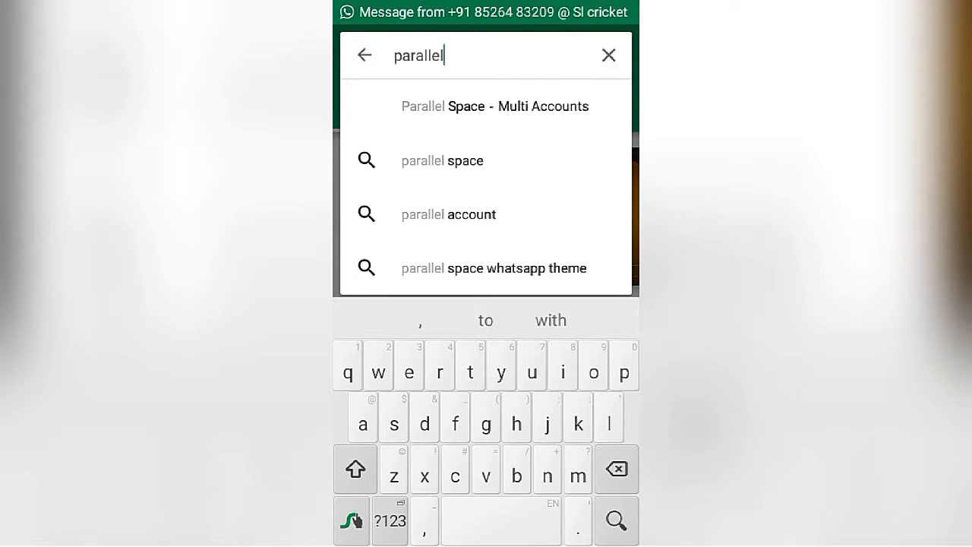
left_click(495, 107)
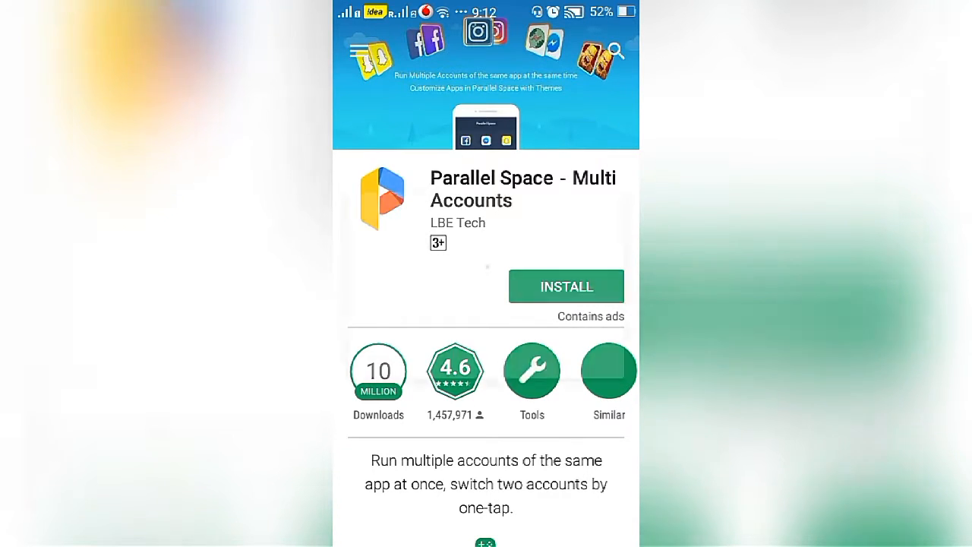
Install Parallel Space and launch it to its 'Personalize Apps' welcome screen
left_click(565, 286)
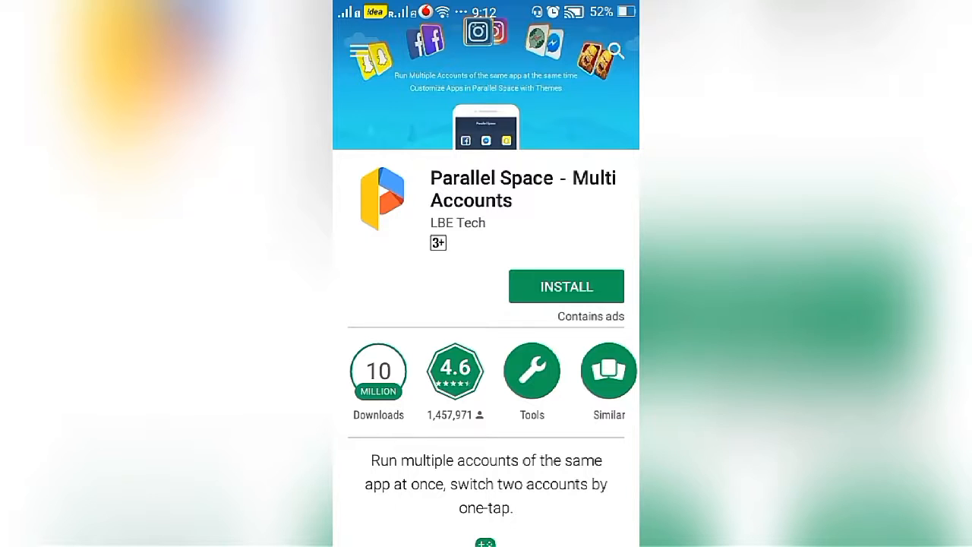
left_click(565, 285)
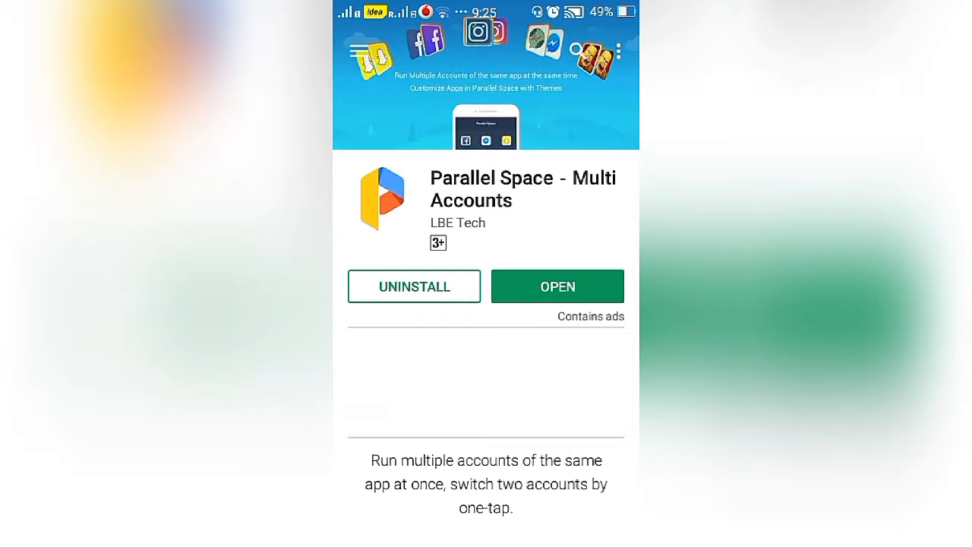
left_click(556, 286)
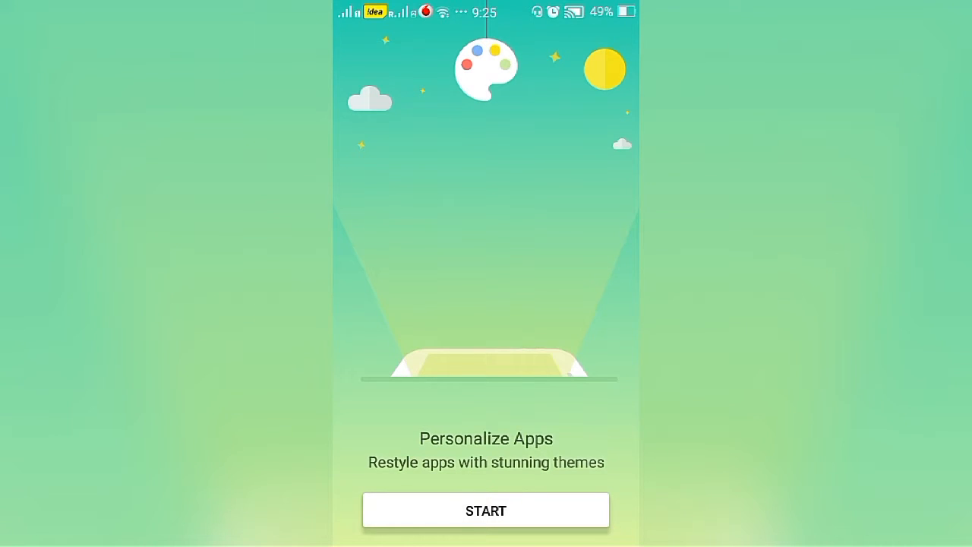
Start Parallel Space and clone the three preselected apps, dismissing the low-storage warning
left_click(486, 510)
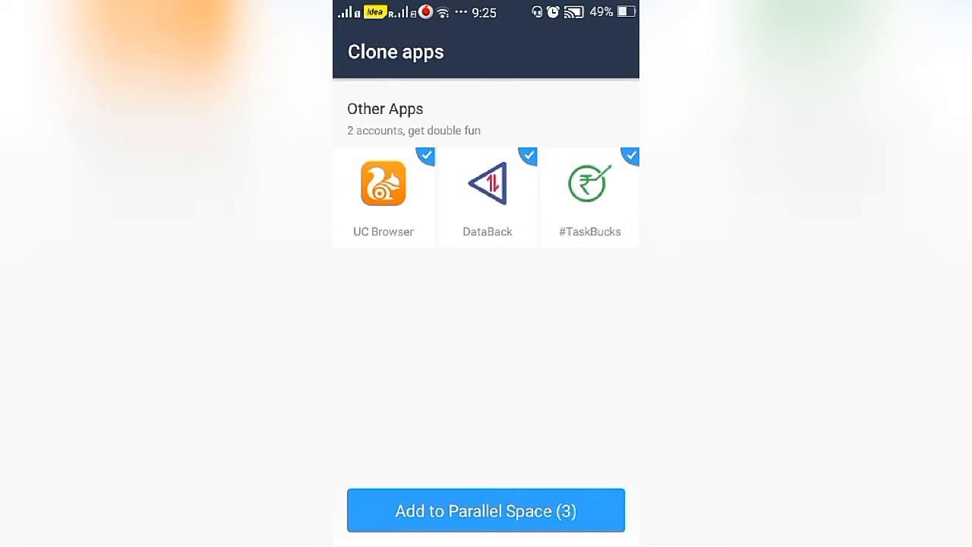
left_click(486, 510)
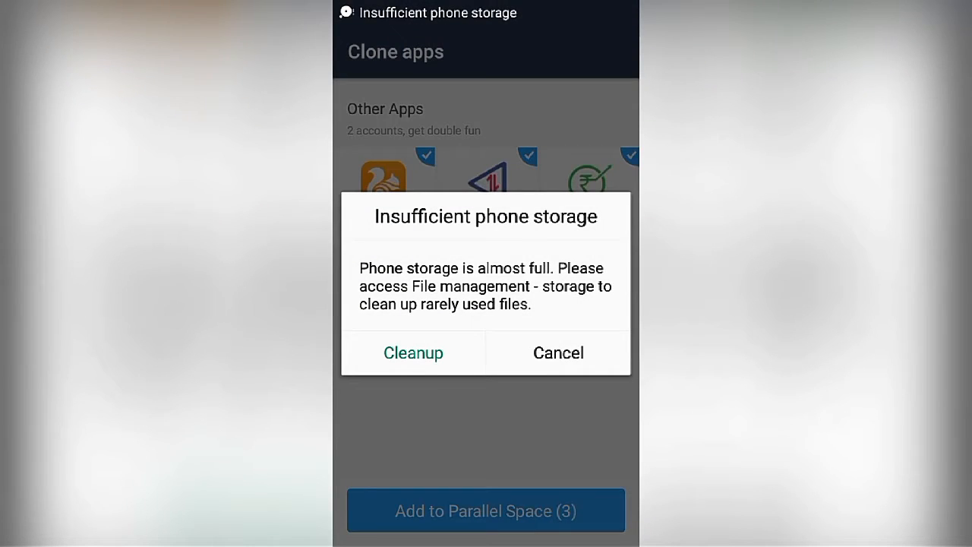
left_click(559, 353)
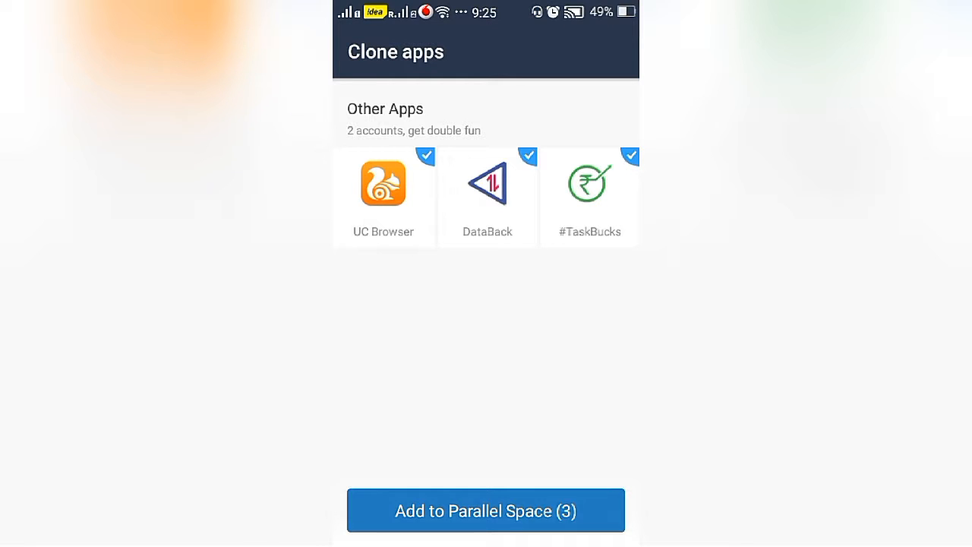
left_click(485, 510)
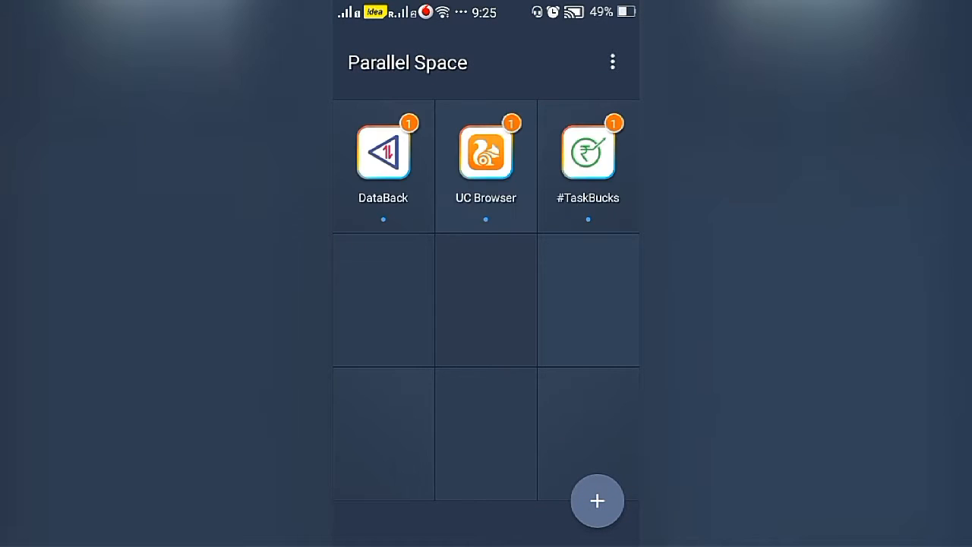
left_click(383, 152)
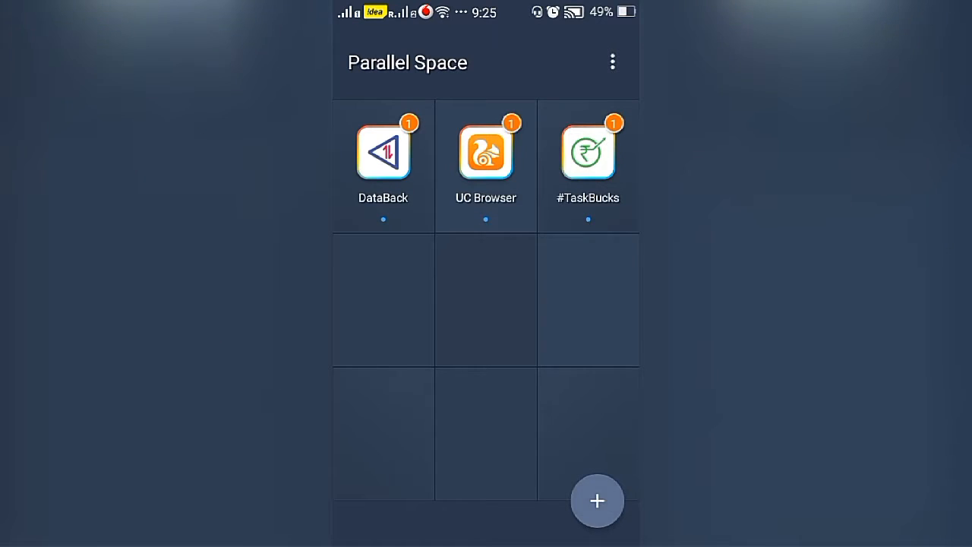
Add WhatsApp alongside Messenger from the app list and clone both
left_click(597, 501)
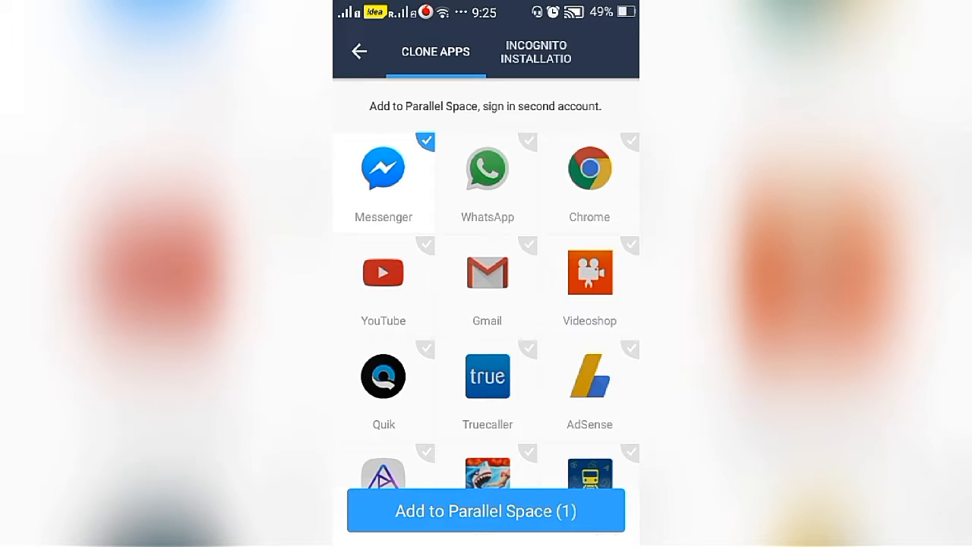
left_click(487, 167)
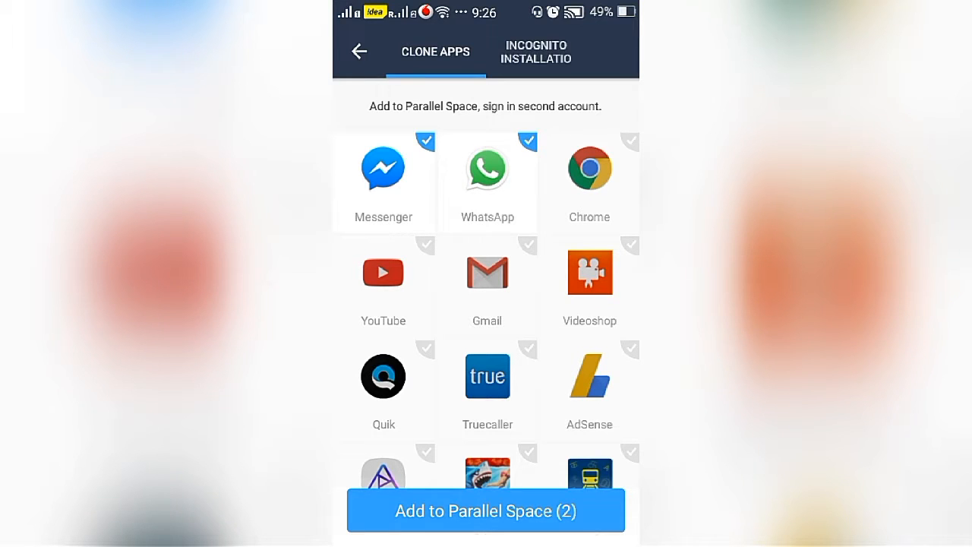
left_click(486, 510)
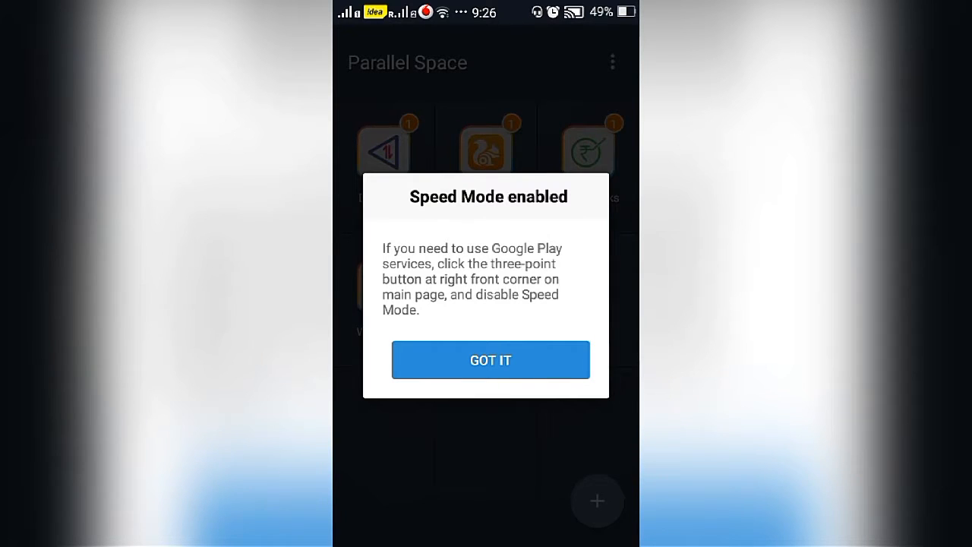
Dismiss the Speed Mode notice, launch the cloned WhatsApp and accept its terms
left_click(490, 358)
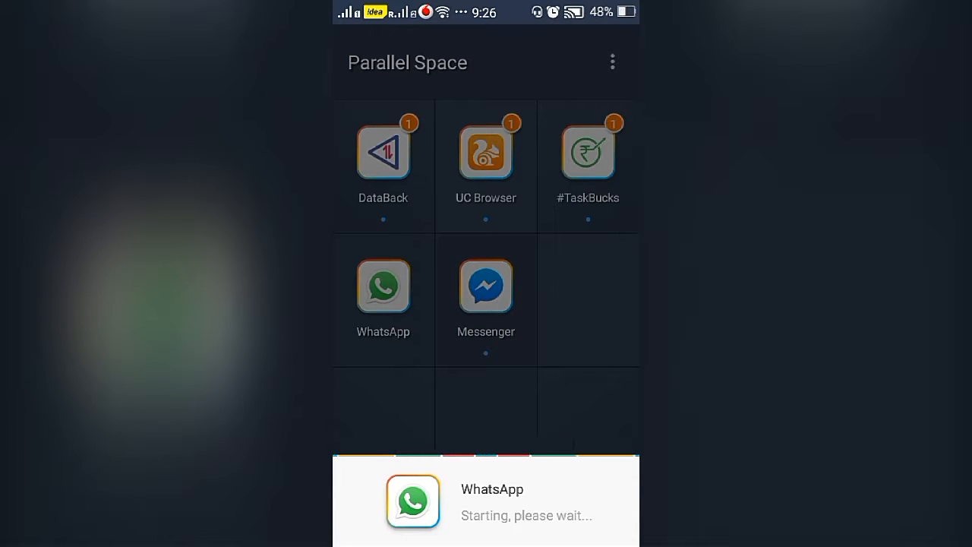
left_click(383, 285)
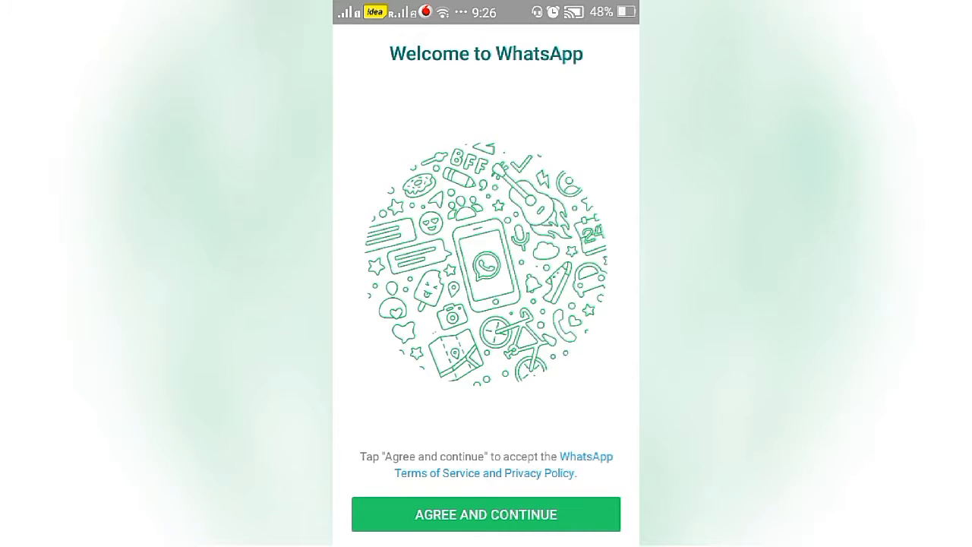
left_click(486, 513)
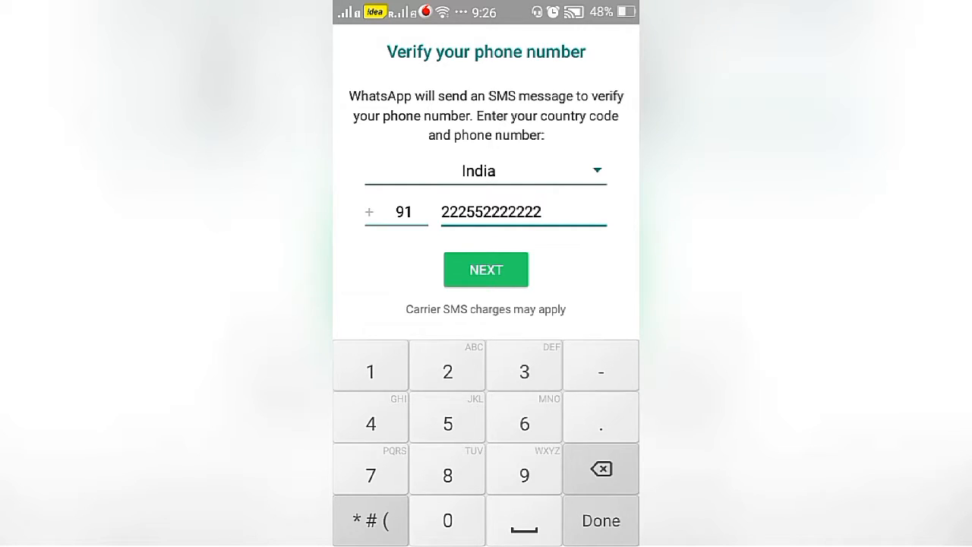
Submit the phone number for verification and restart the cloned WhatsApp from Parallel Space
left_click(486, 270)
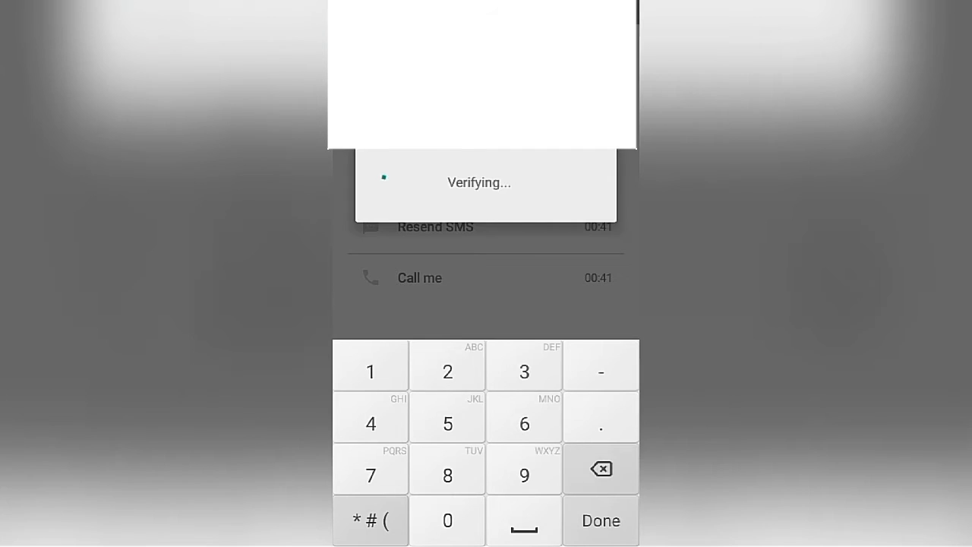
left_click(601, 519)
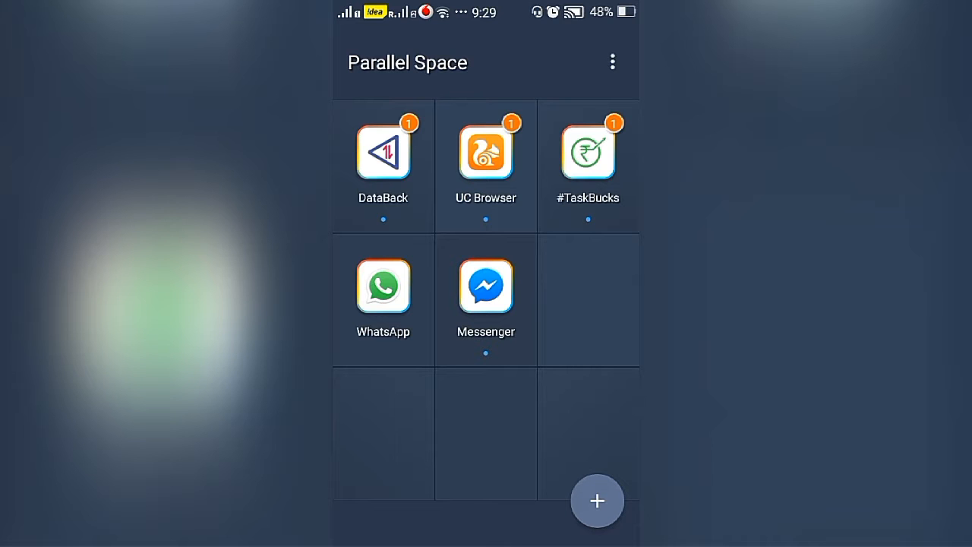
left_click(383, 285)
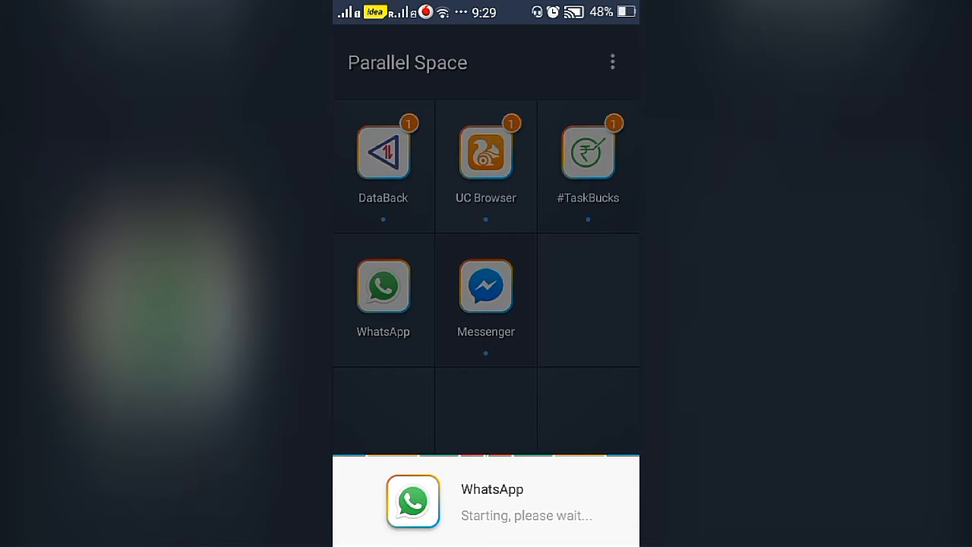
Enter the profile name 'Aru' and continue to the empty Chats screen
left_click(383, 287)
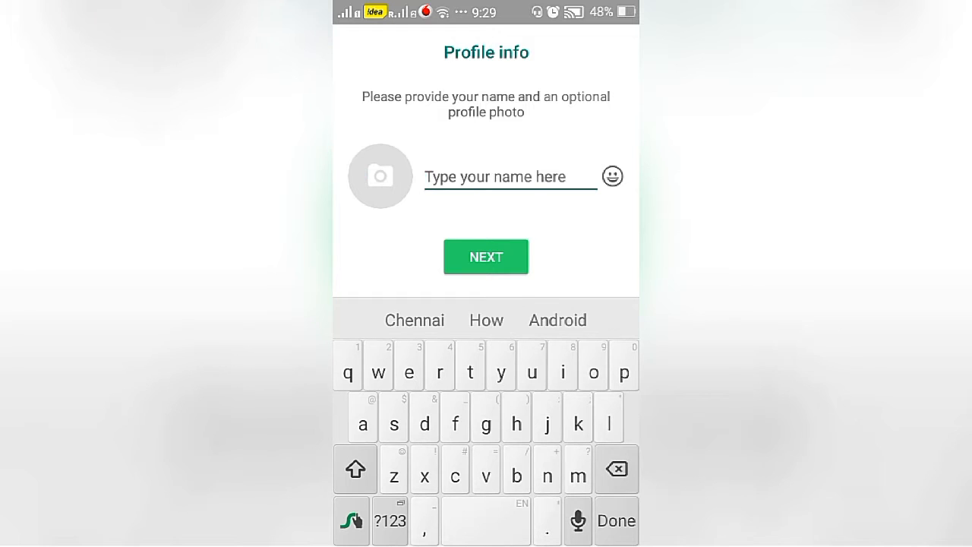
type("A")
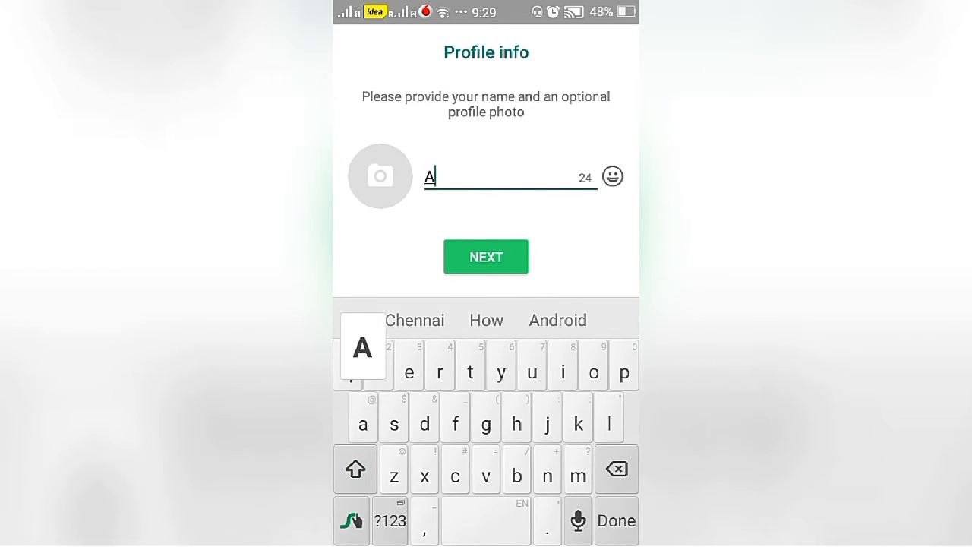
type("ru")
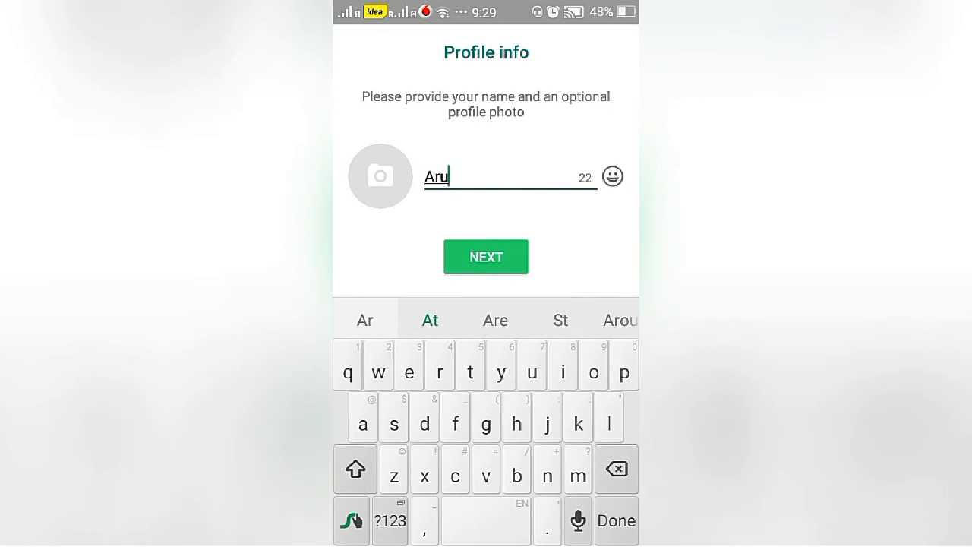
left_click(485, 255)
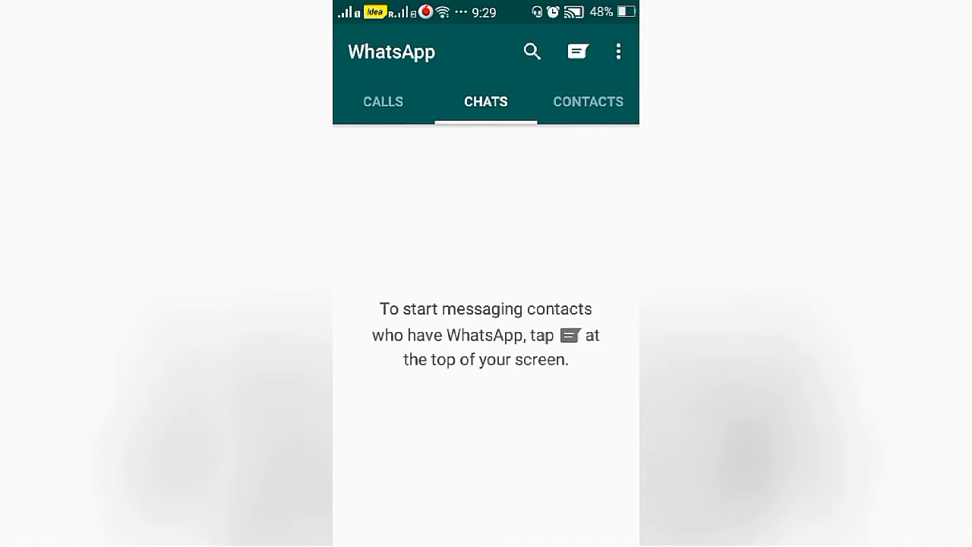
Send two messages to a contact from the cloned WhatsApp and return to the home screen
left_click(588, 100)
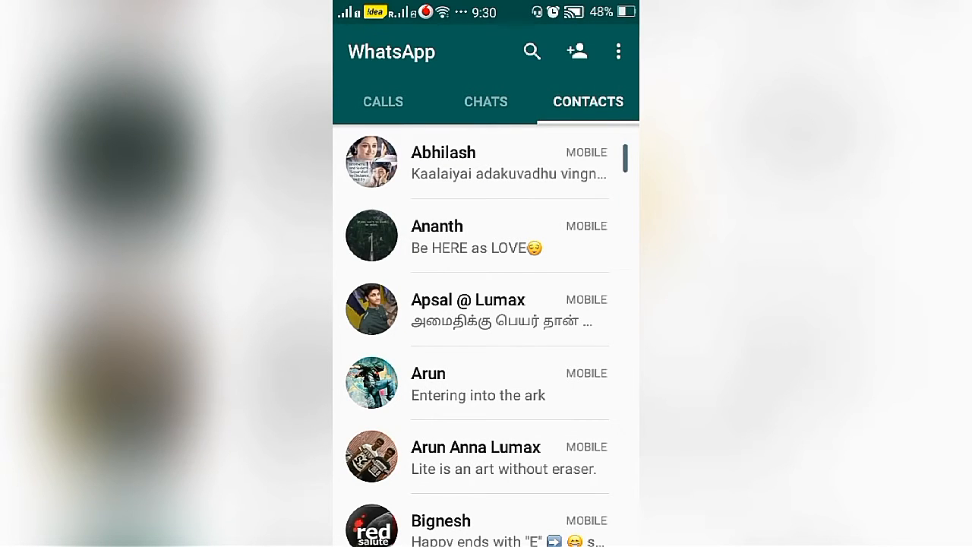
left_click(501, 309)
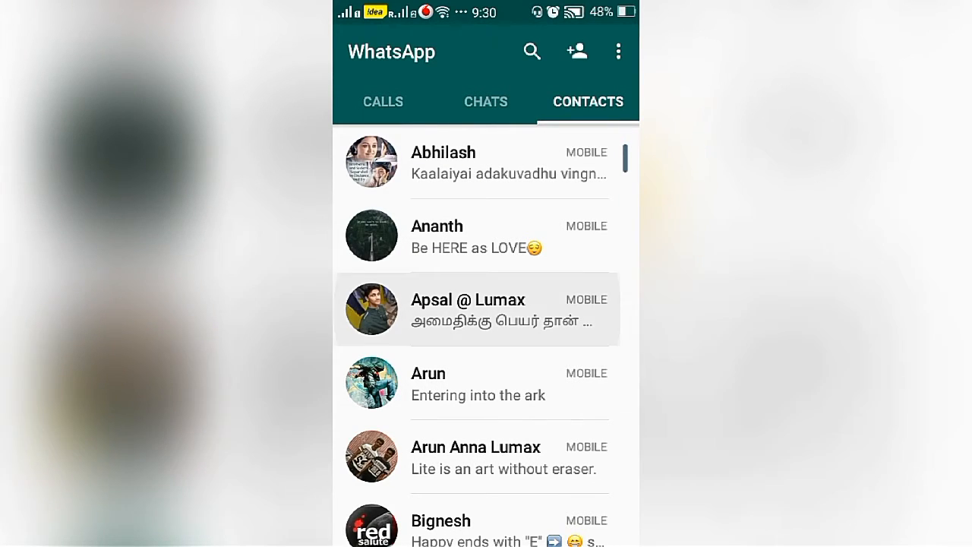
left_click(468, 309)
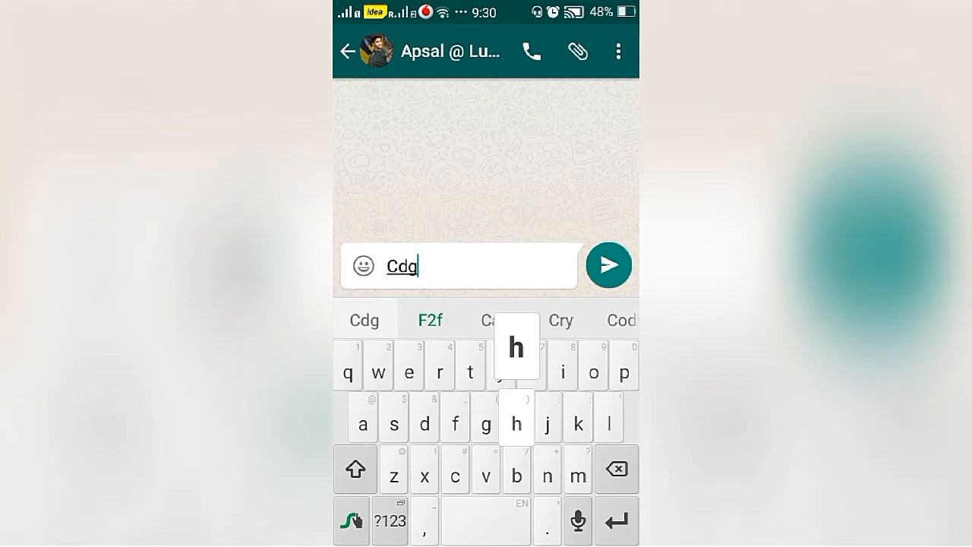
left_click(608, 264)
type("Argh gas f f2f")
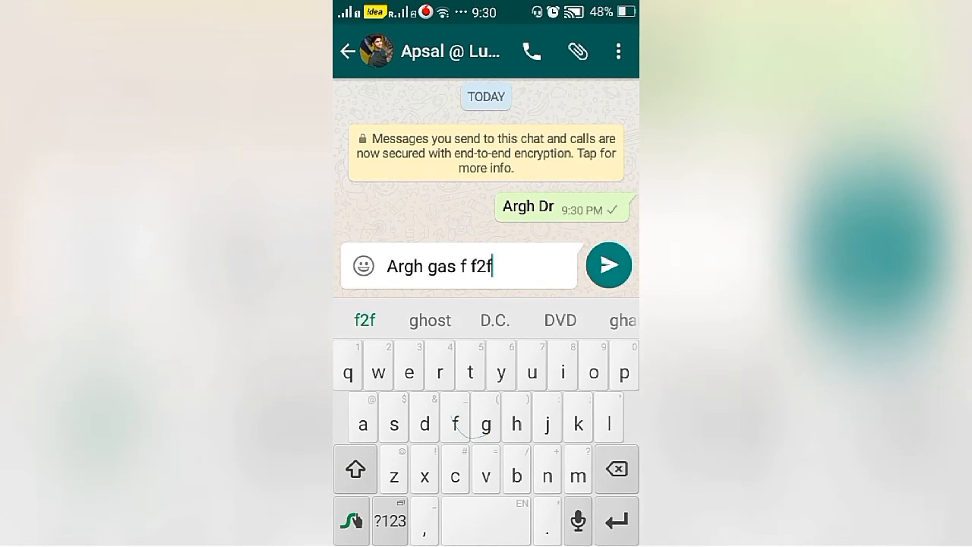
left_click(607, 264)
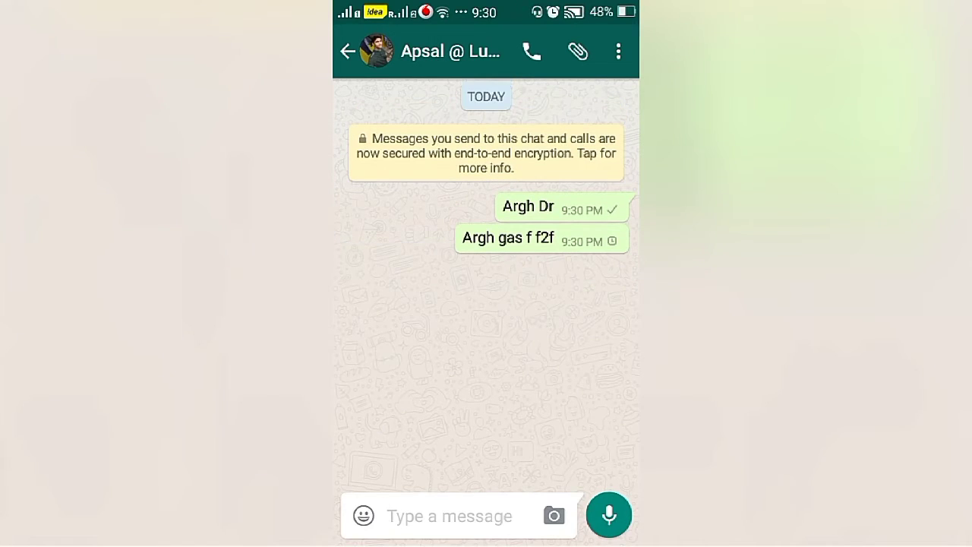
left_click(348, 52)
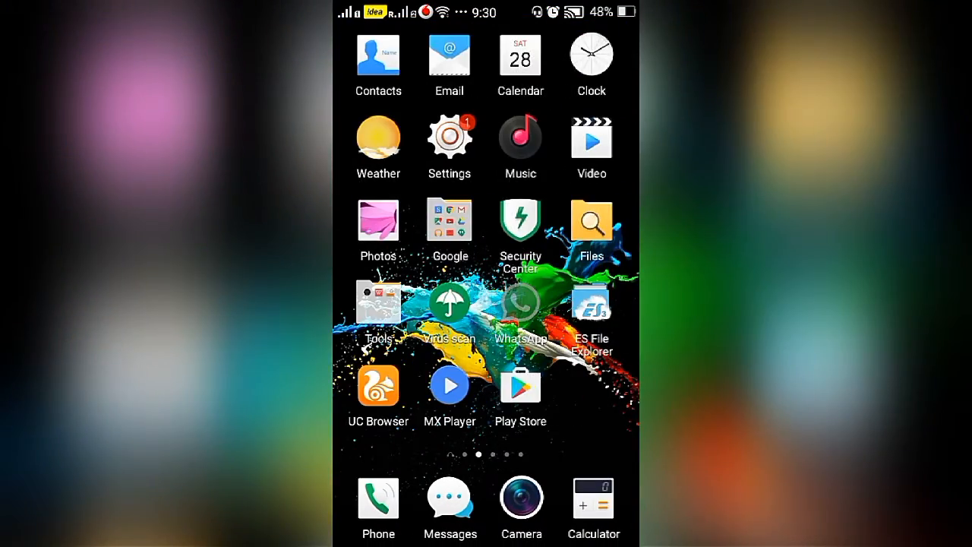
Check the original WhatsApp's chat list, then reopen Parallel Space from the launcher's last page
left_click(520, 302)
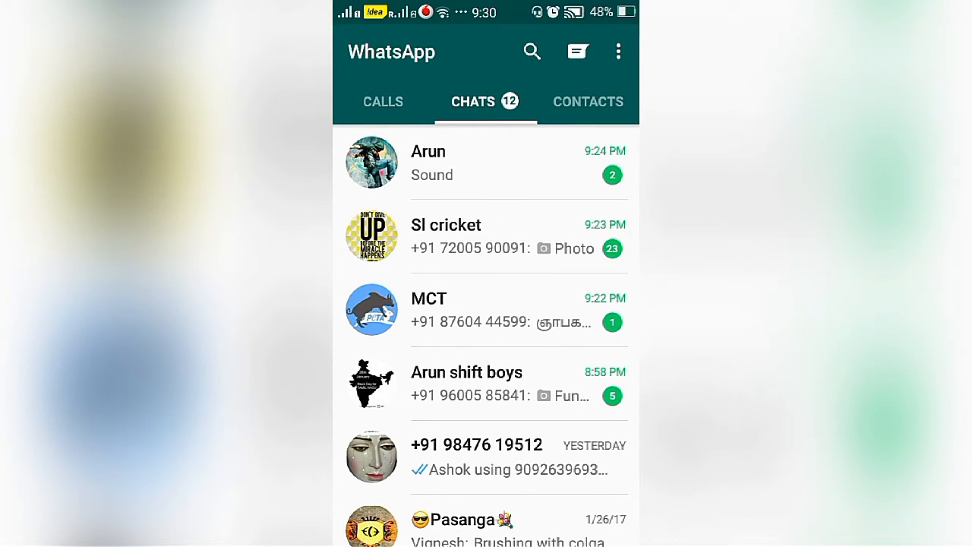
key("Home")
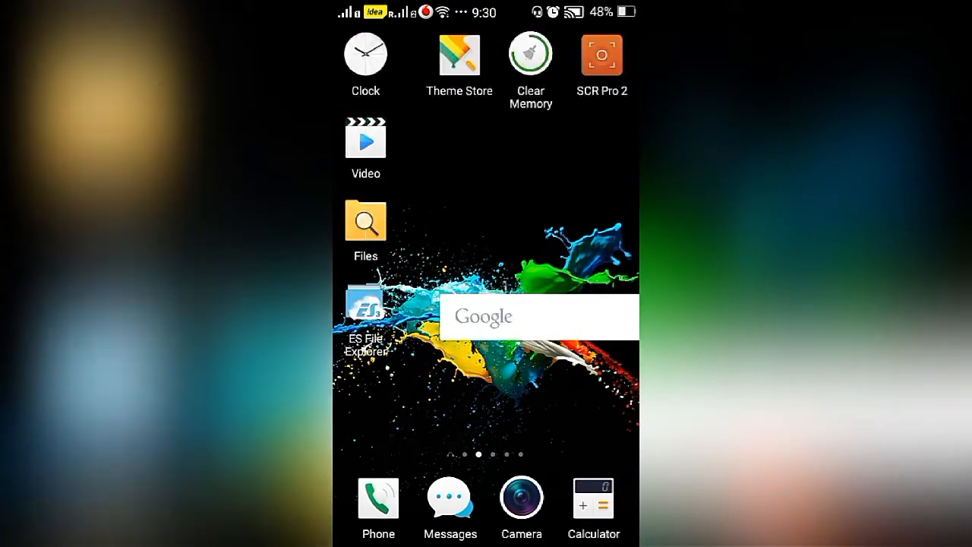
scroll("left", 3)
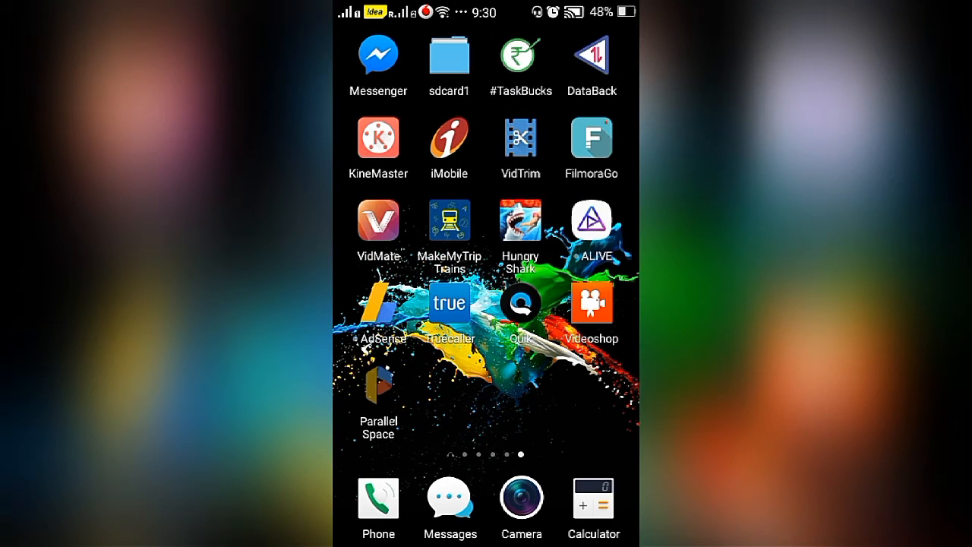
left_click(378, 392)
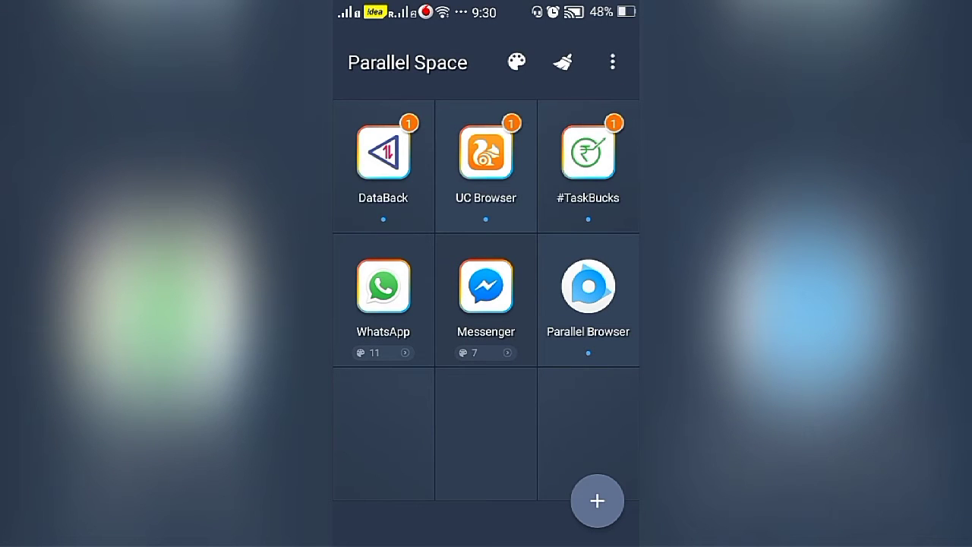
Launch the cloned WhatsApp from Parallel Space and return to the home screen
left_click(383, 286)
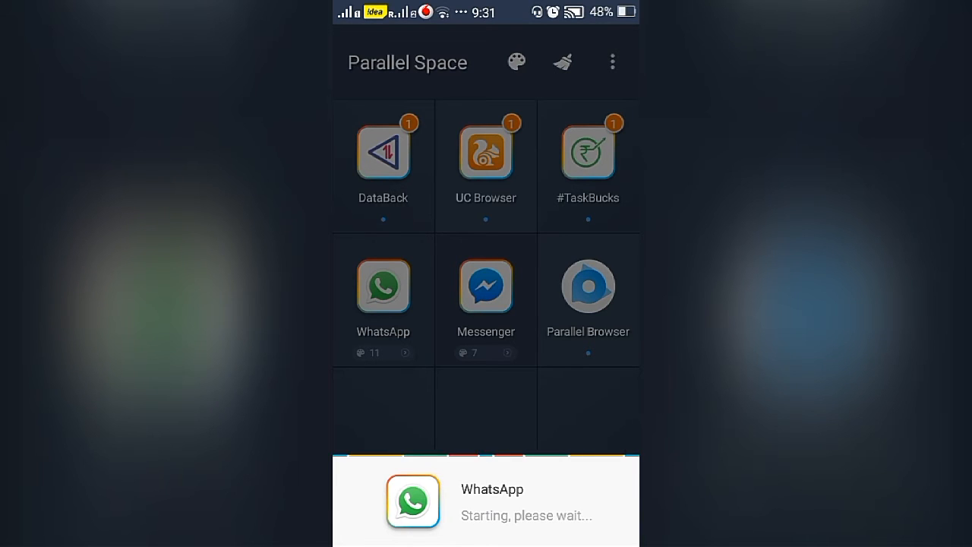
left_click(383, 285)
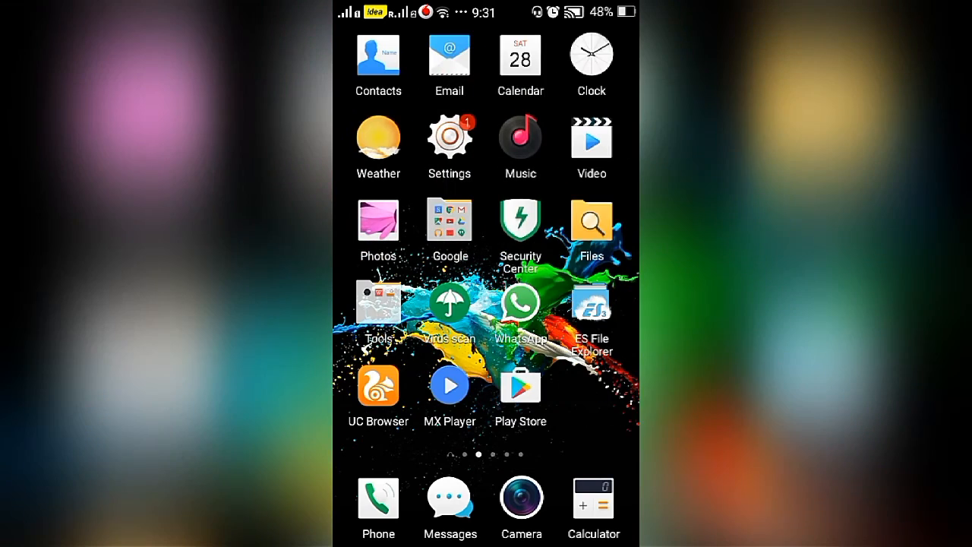
Reopen Parallel Space from the last home page and dismiss the Smart Lock promo to show the cloned apps
left_click(520, 304)
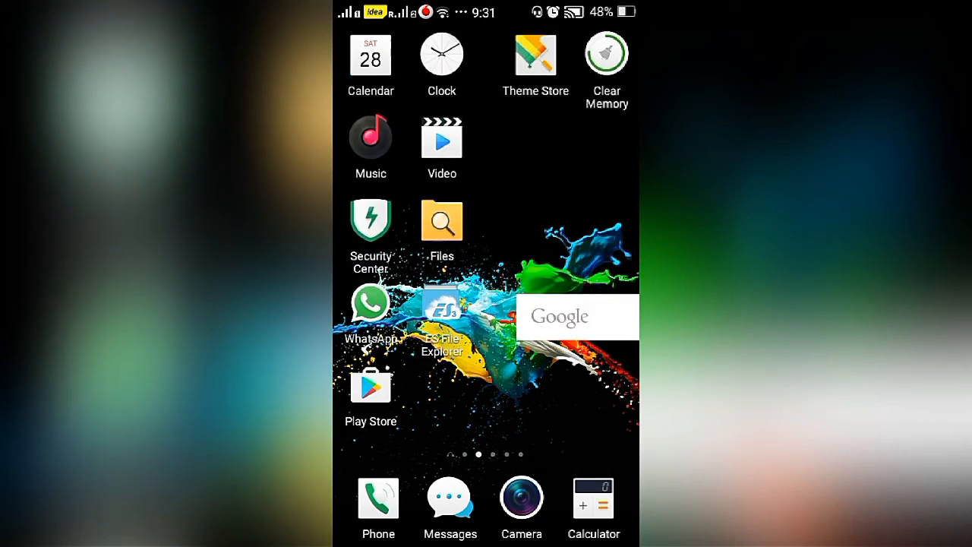
scroll("left", 3)
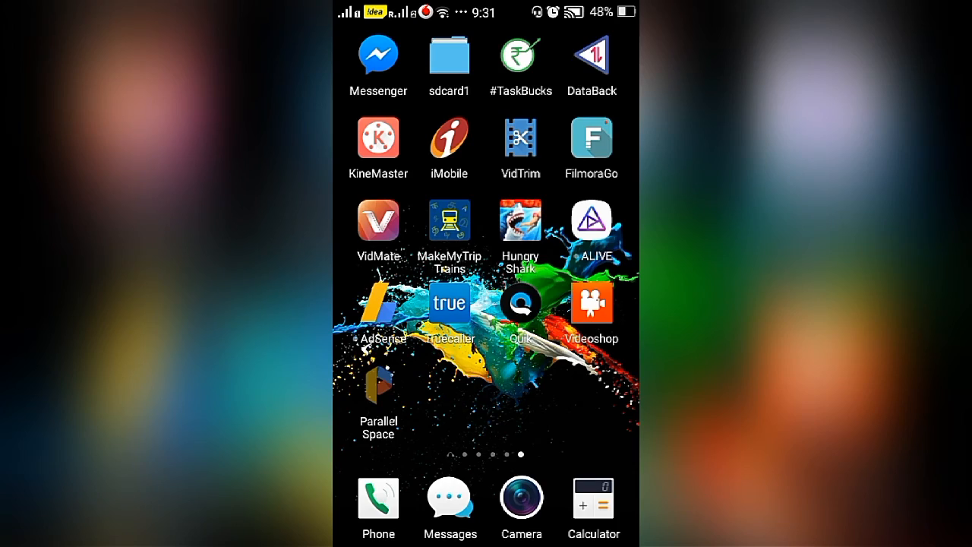
left_click(376, 387)
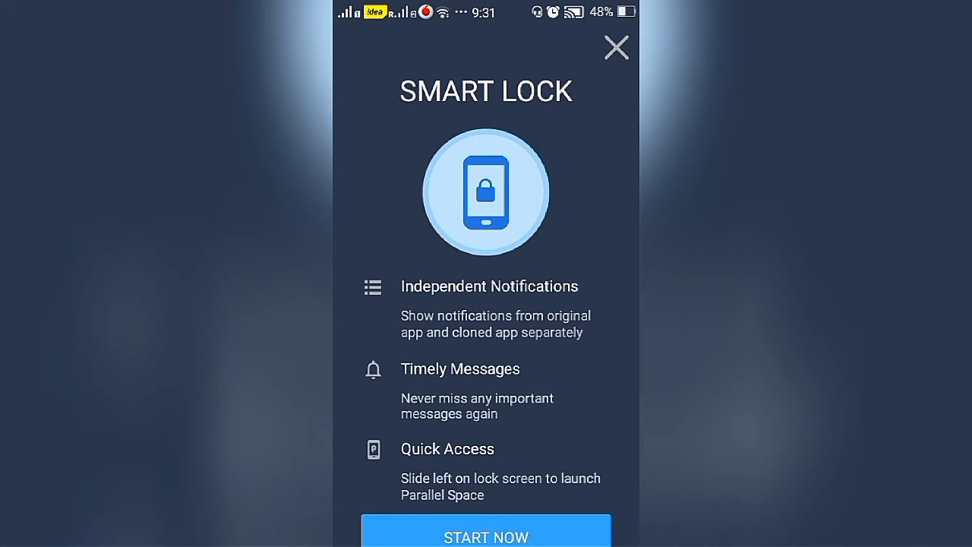
left_click(616, 47)
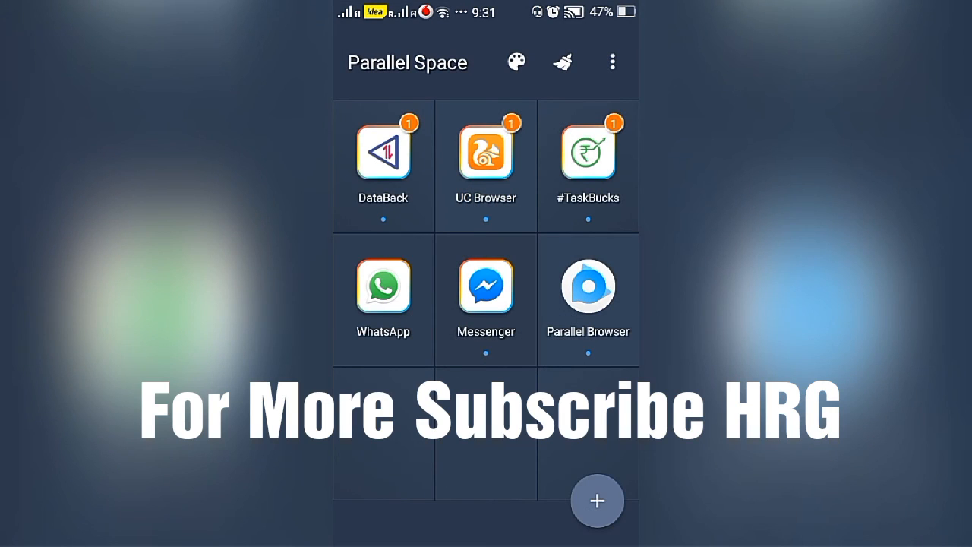